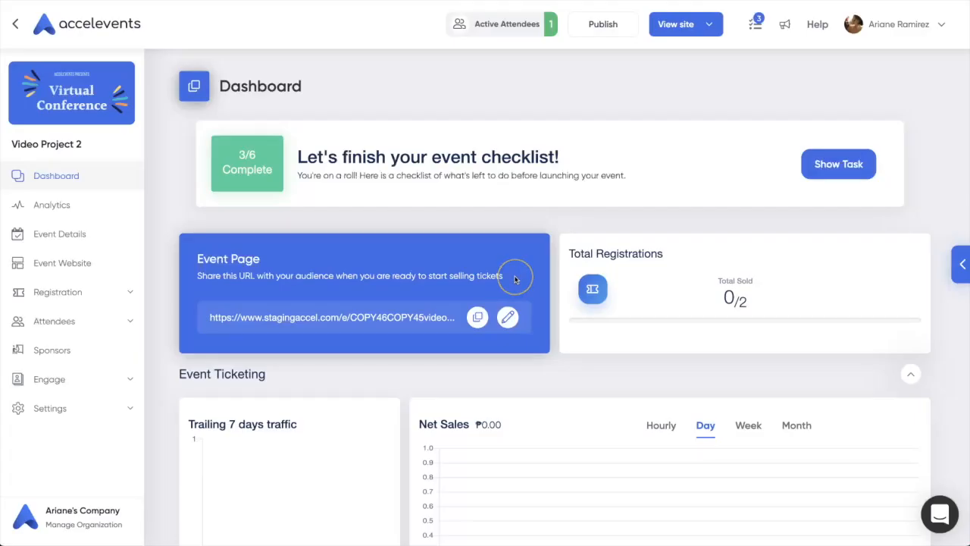
pyautogui.moveTo(516, 277)
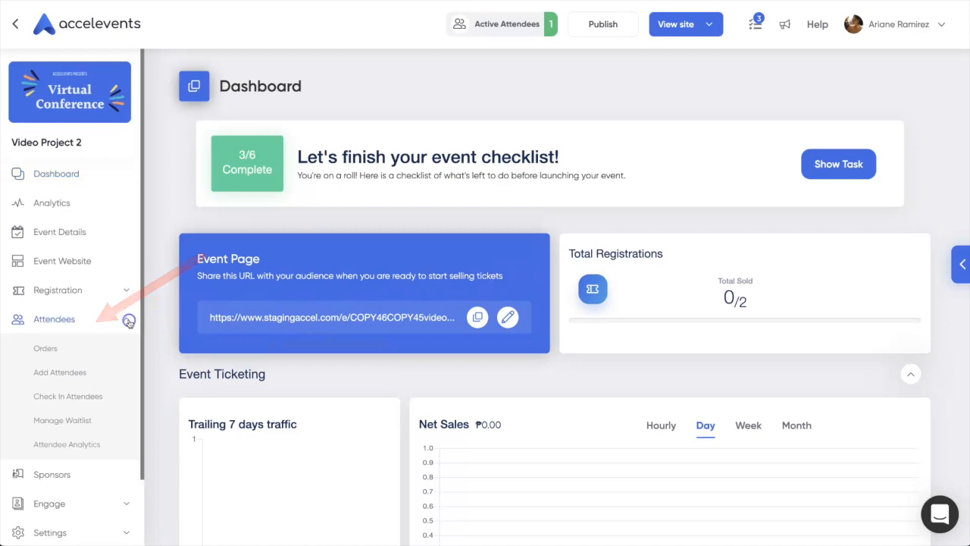
# Turn on the waitlist, triggered when VIP sells out, with manual release of waitlist tickets.
pyautogui.click(63, 420)
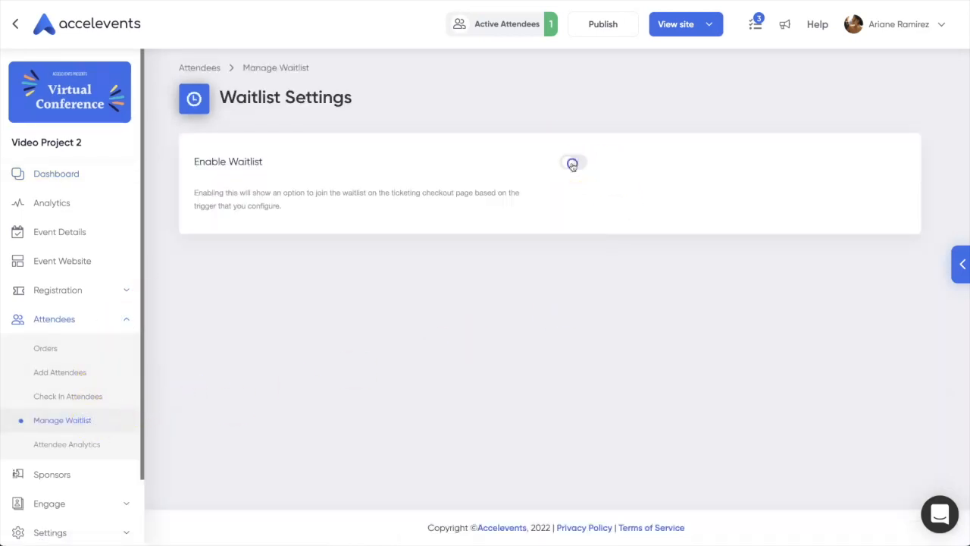
pyautogui.click(574, 165)
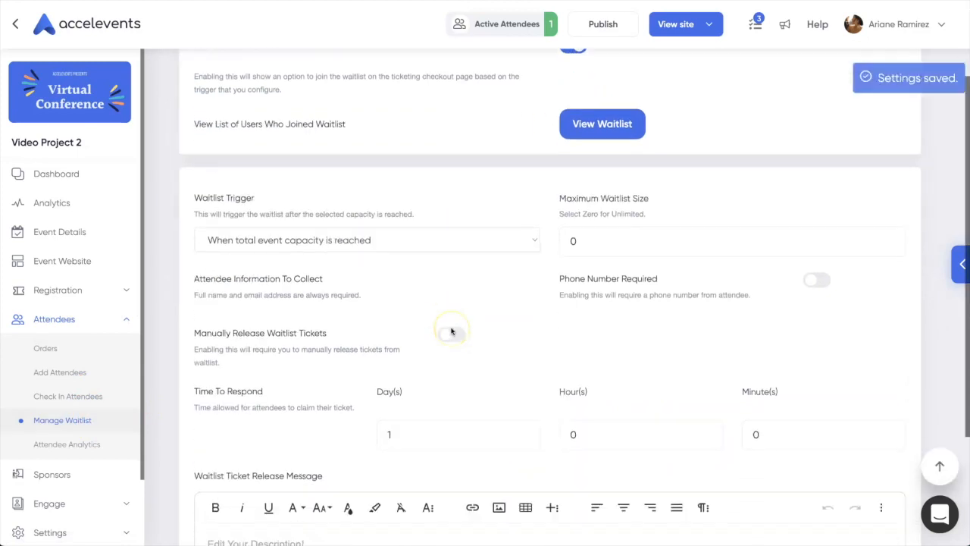
pyautogui.click(366, 240)
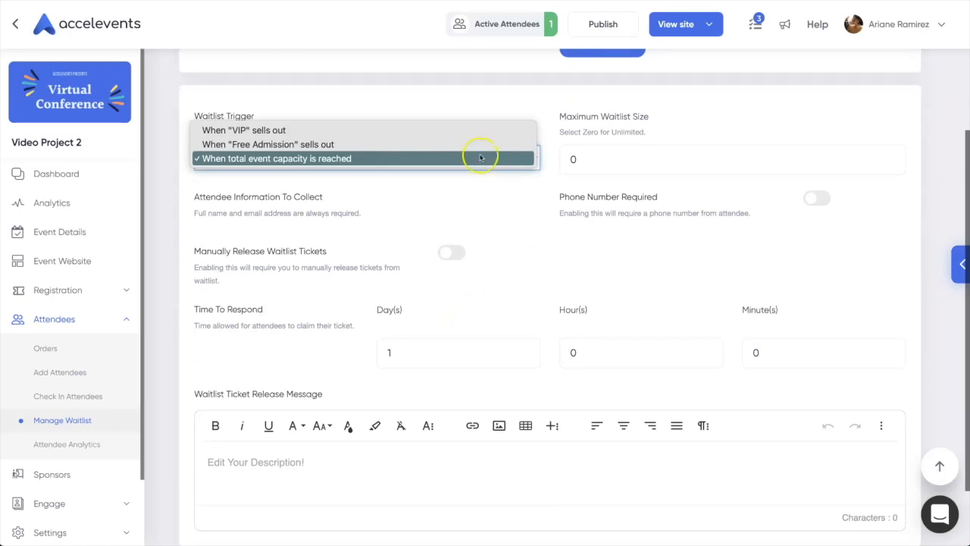
pyautogui.moveTo(405, 130)
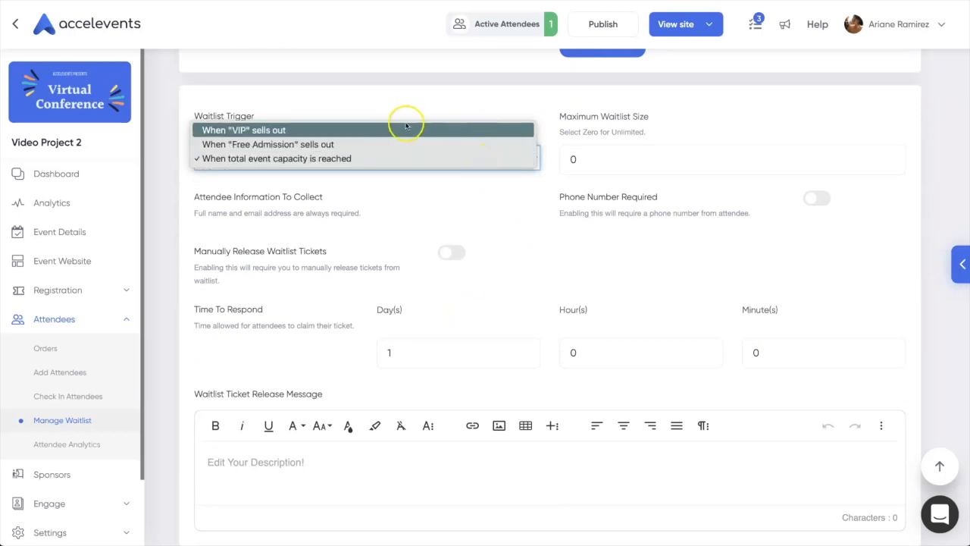
pyautogui.click(243, 129)
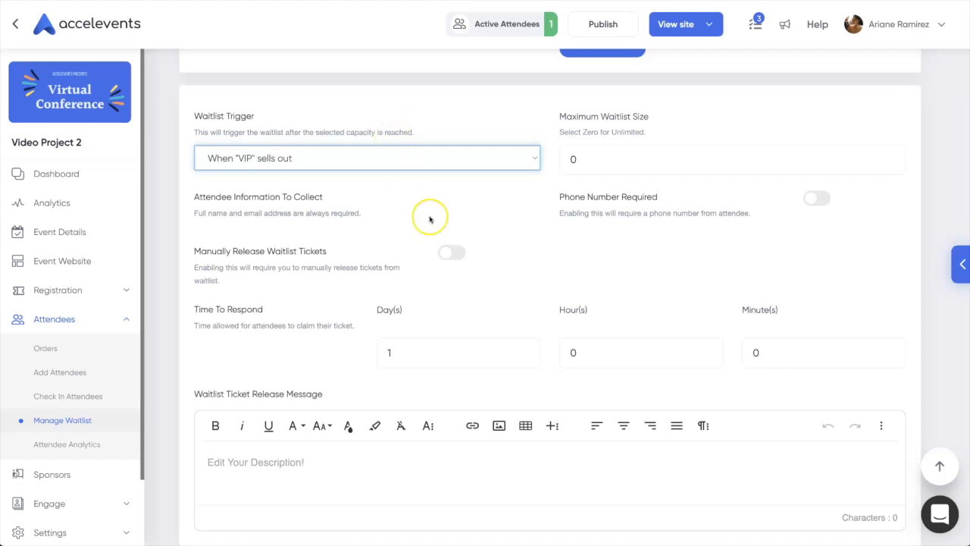
pyautogui.click(451, 253)
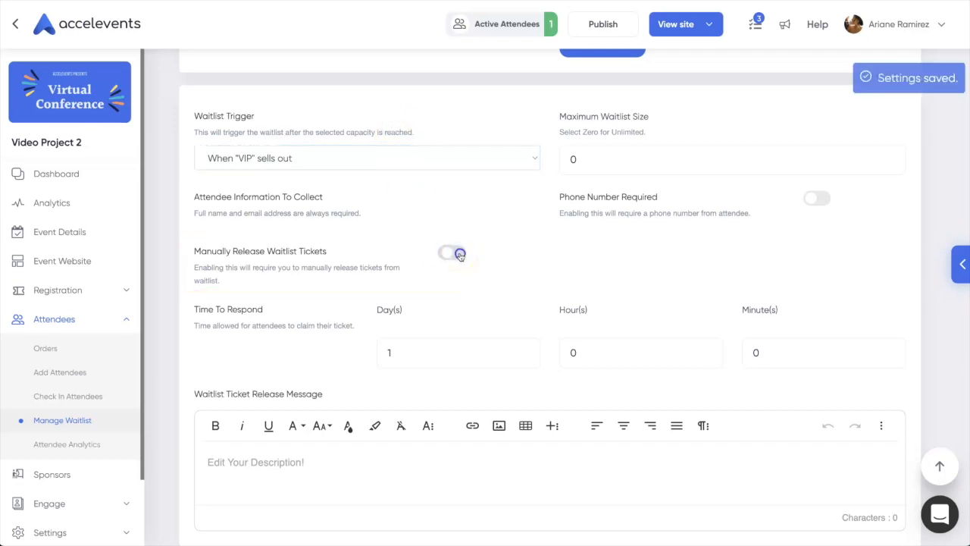
pyautogui.click(451, 253)
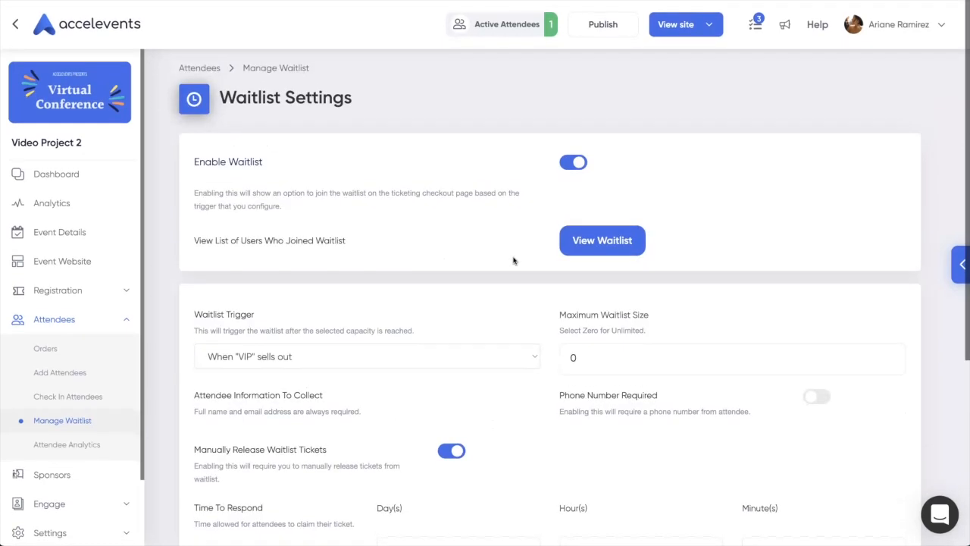
pyautogui.click(684, 23)
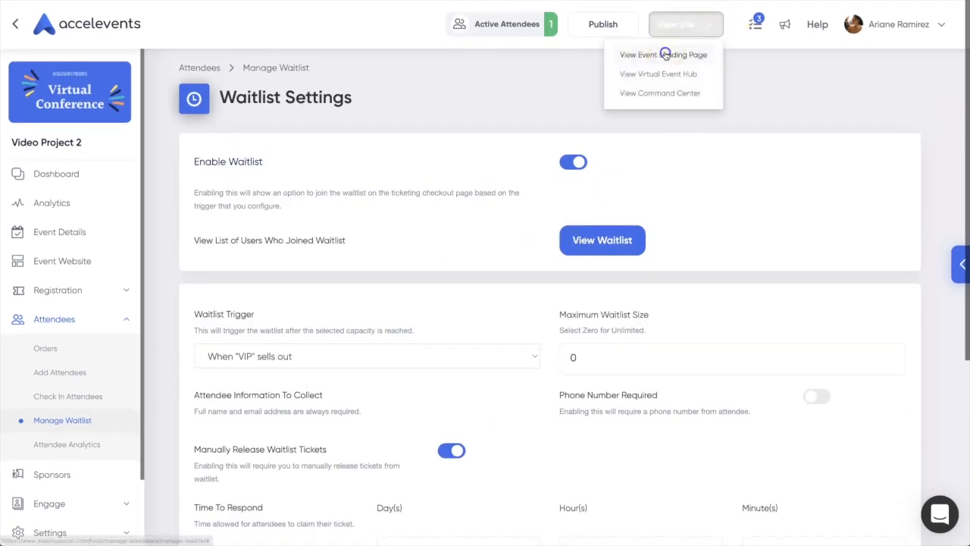
# Buy one VIP ticket from the event landing page and return to the event website.
pyautogui.click(664, 54)
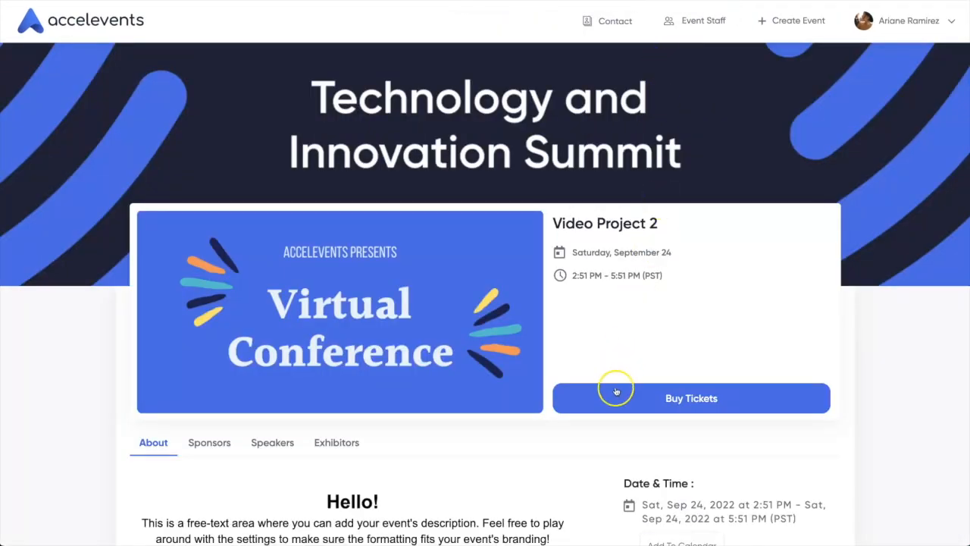
pyautogui.click(690, 398)
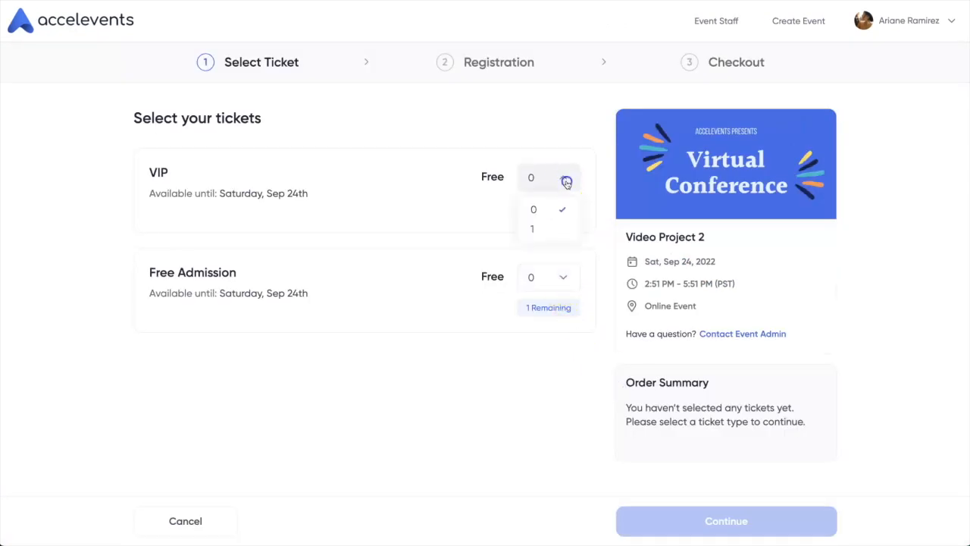
pyautogui.click(532, 228)
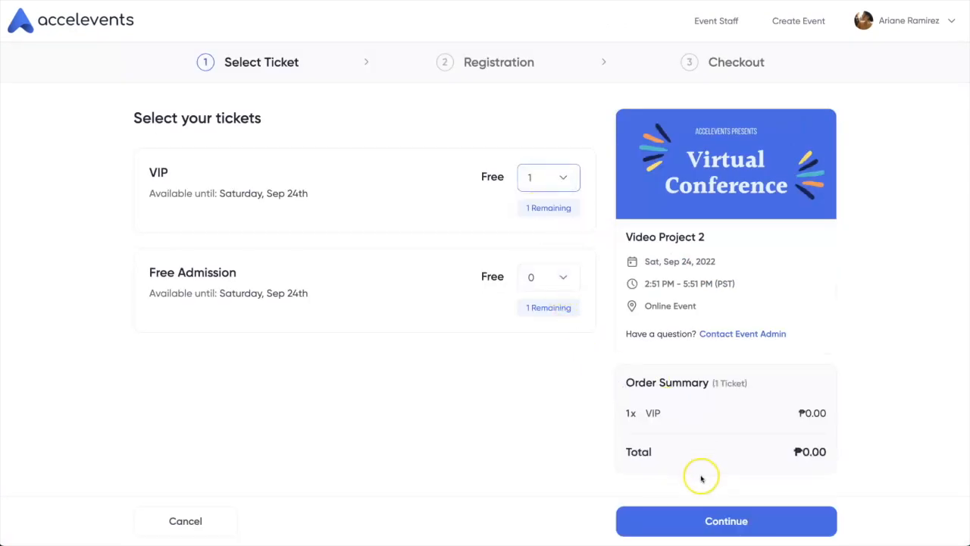
pyautogui.click(726, 520)
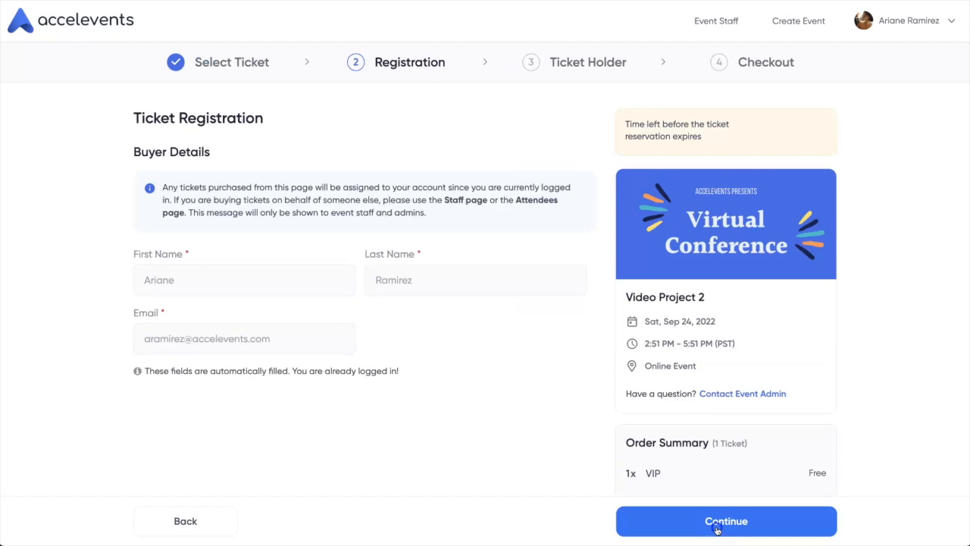
pyautogui.click(725, 521)
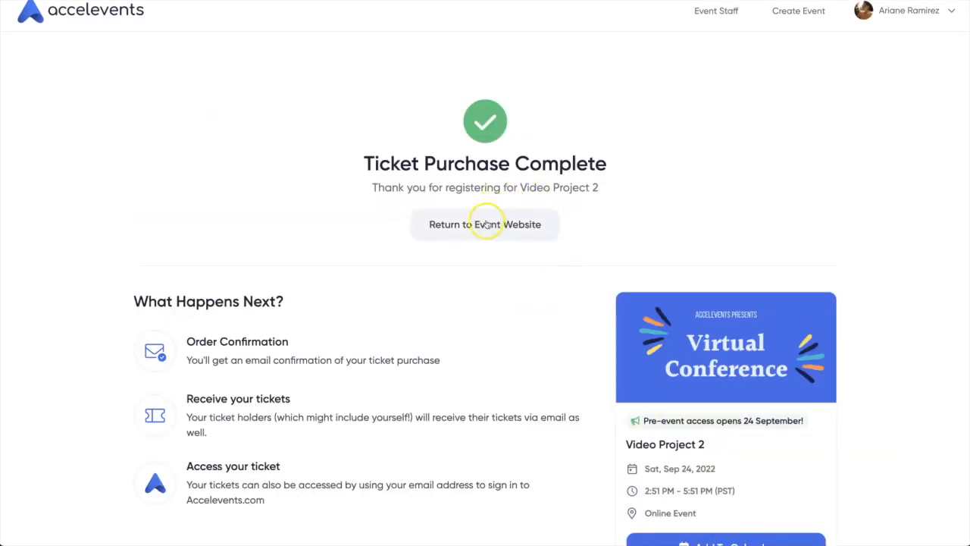
pyautogui.click(484, 224)
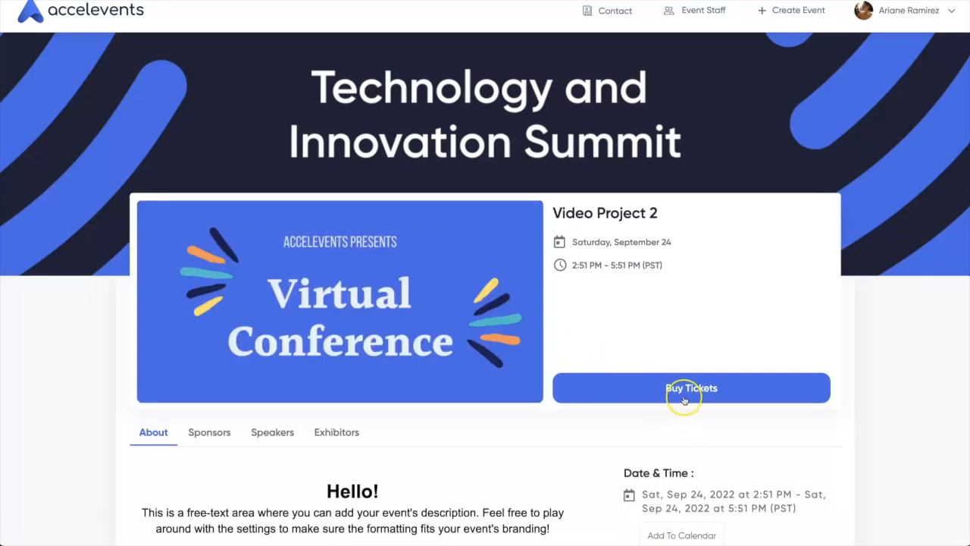
# Start checkout again and join the waitlist for the sold-out VIP ticket.
pyautogui.click(691, 387)
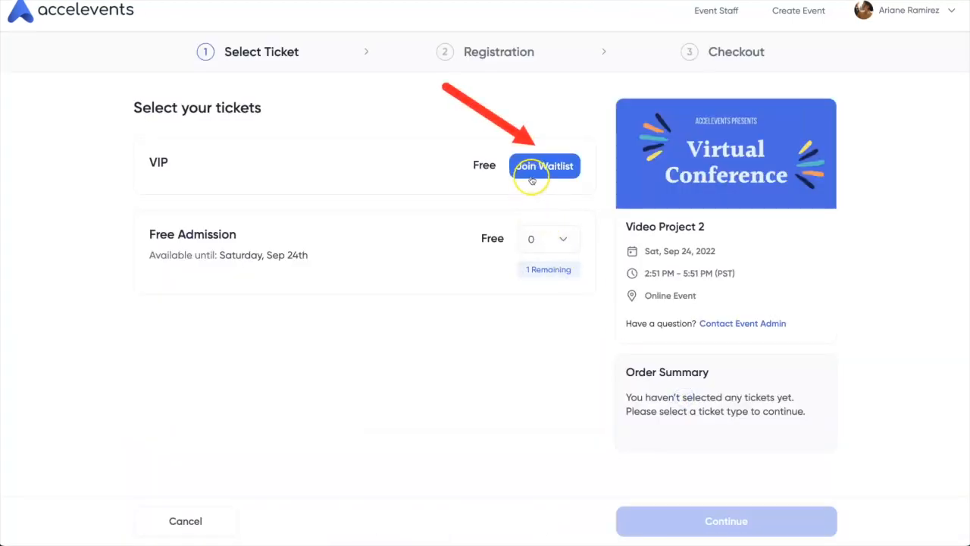
pyautogui.click(544, 165)
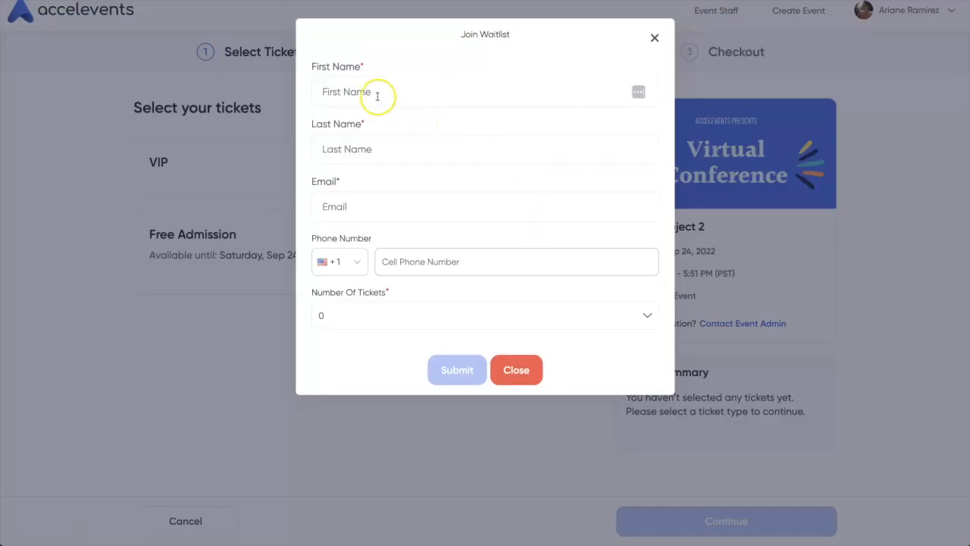
pyautogui.click(485, 315)
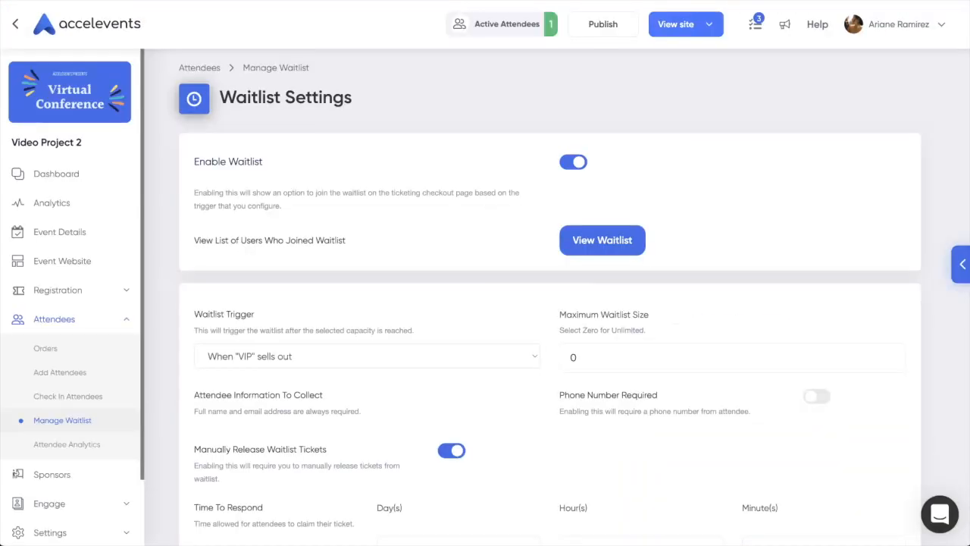
# Attempt releasing the waitlisted attendee's ticket, dismiss the quantity error, and close the waitlist.
pyautogui.click(602, 240)
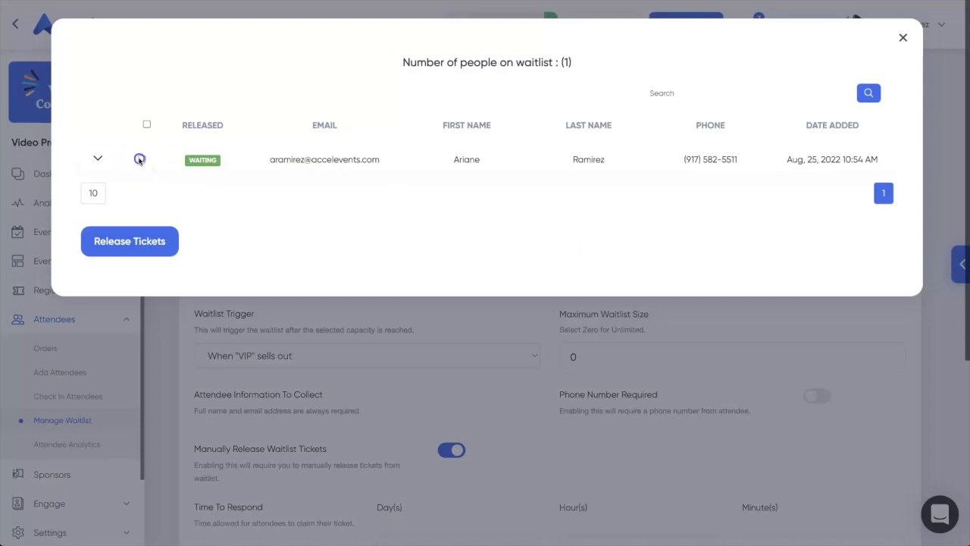
pyautogui.click(129, 241)
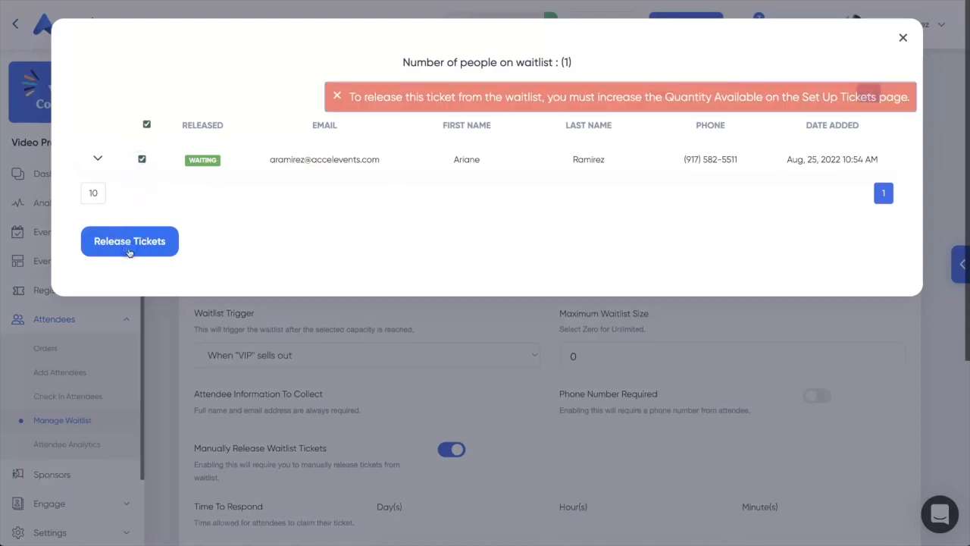
pyautogui.click(129, 241)
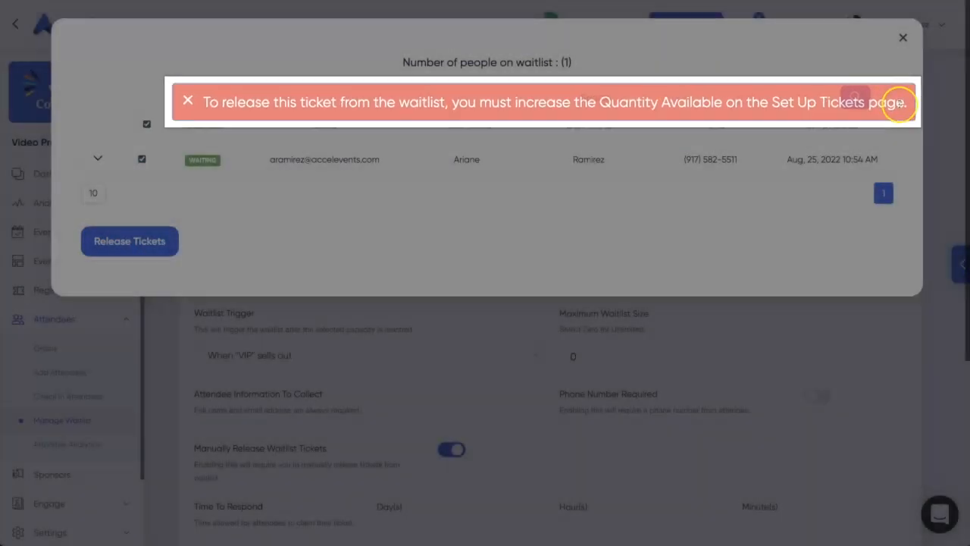
pyautogui.click(188, 101)
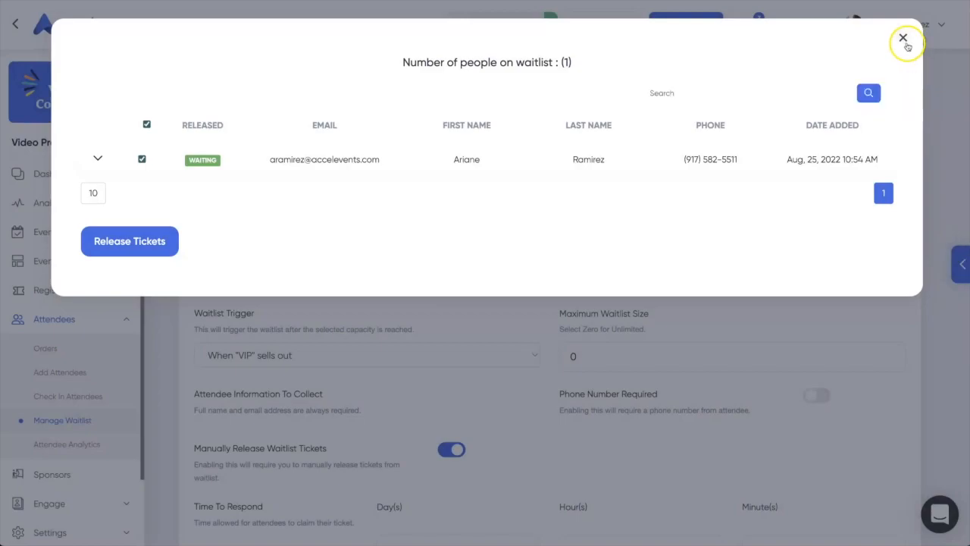
pyautogui.click(903, 37)
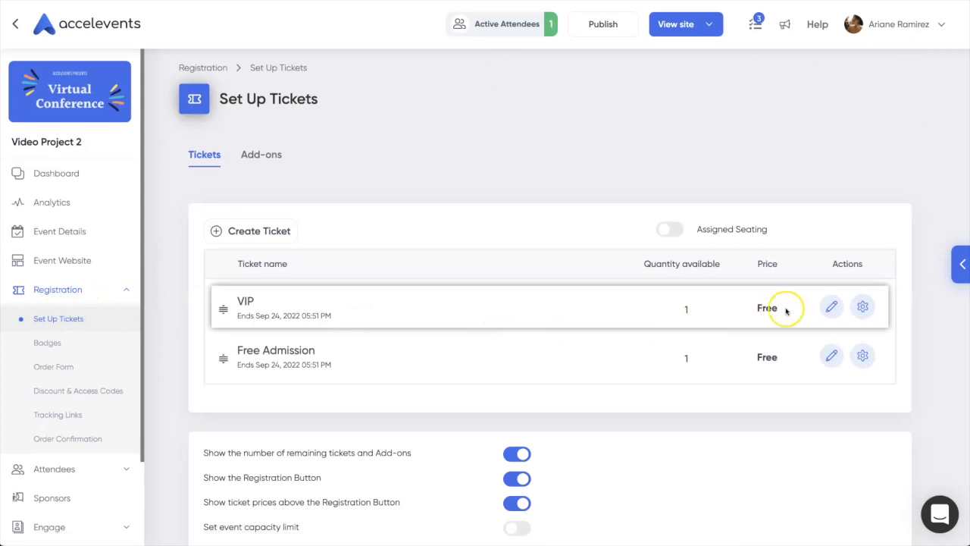
# Edit the VIP ticket and save its quantity as 2.
pyautogui.click(830, 306)
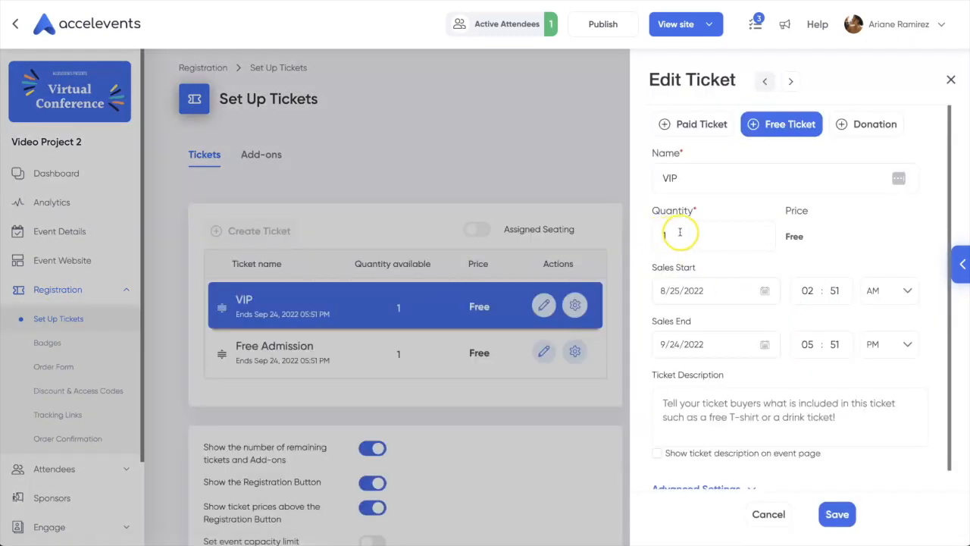
pyautogui.write('2')
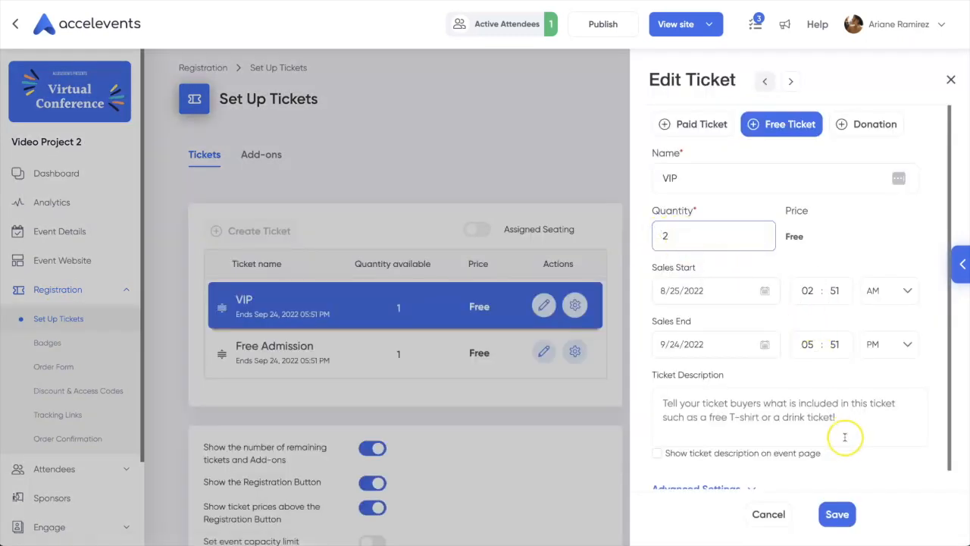
pyautogui.click(837, 514)
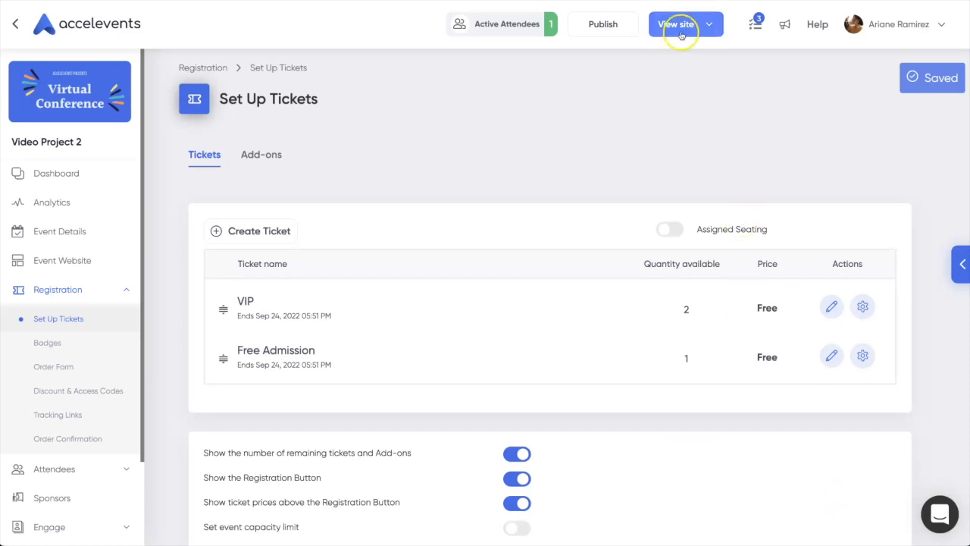
pyautogui.click(677, 23)
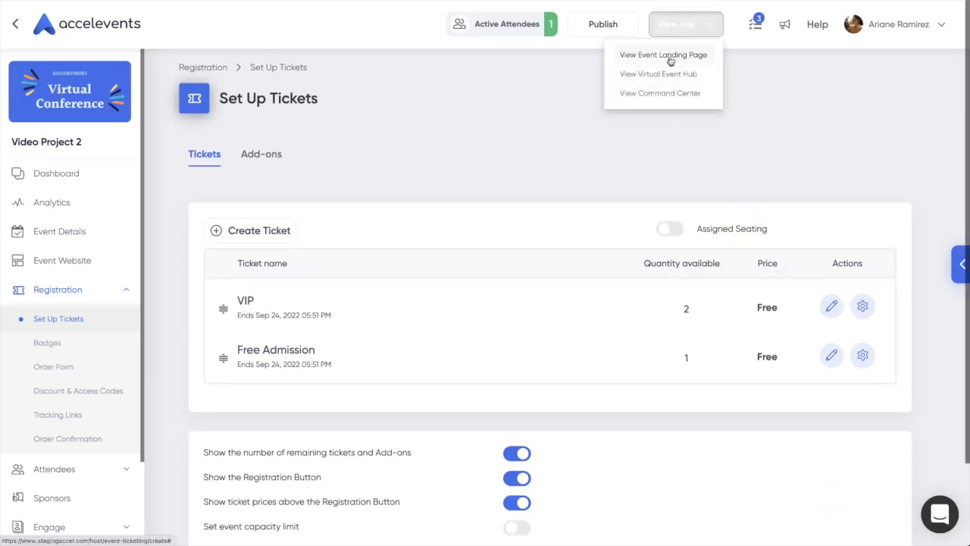
pyautogui.click(662, 54)
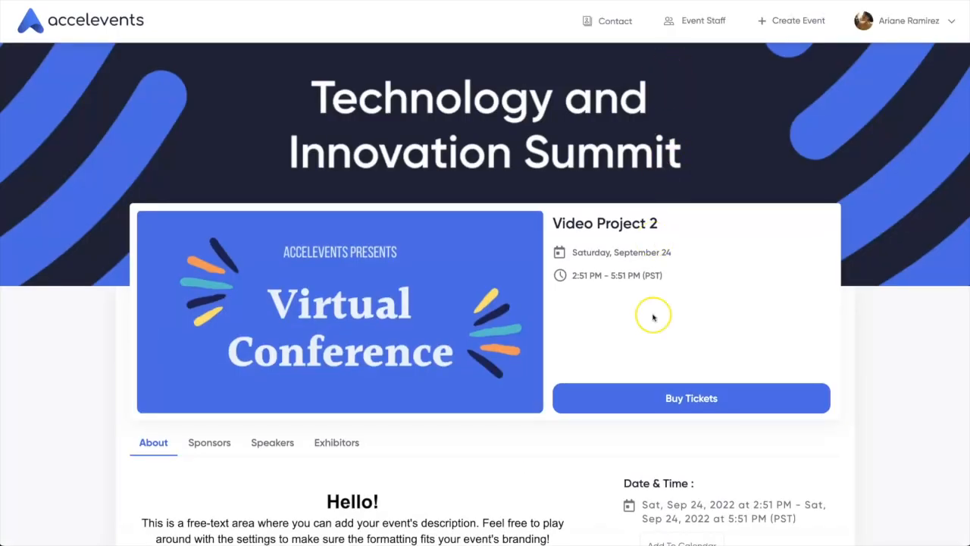
pyautogui.click(690, 398)
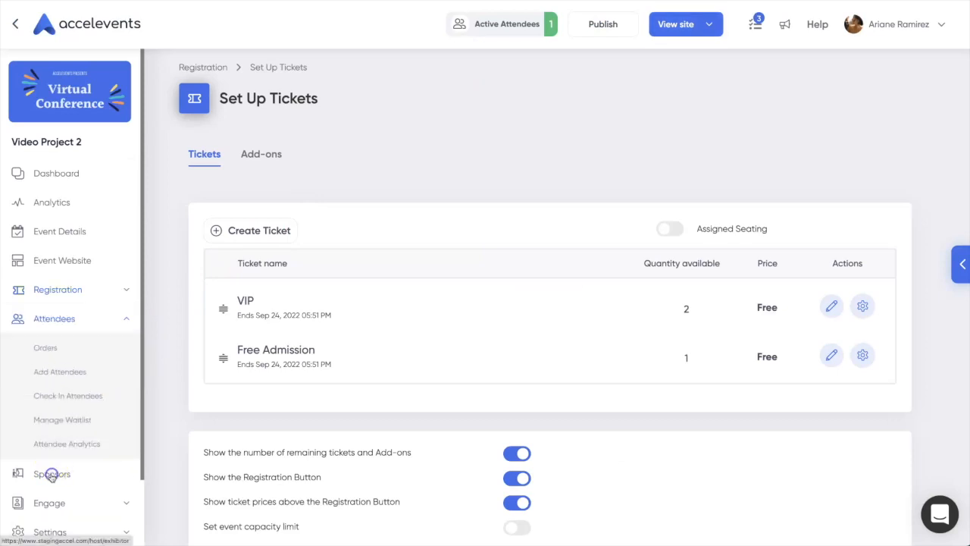
# Open the waitlist from Manage Waitlist and release the VIP ticket to the waiting attendee.
pyautogui.click(62, 419)
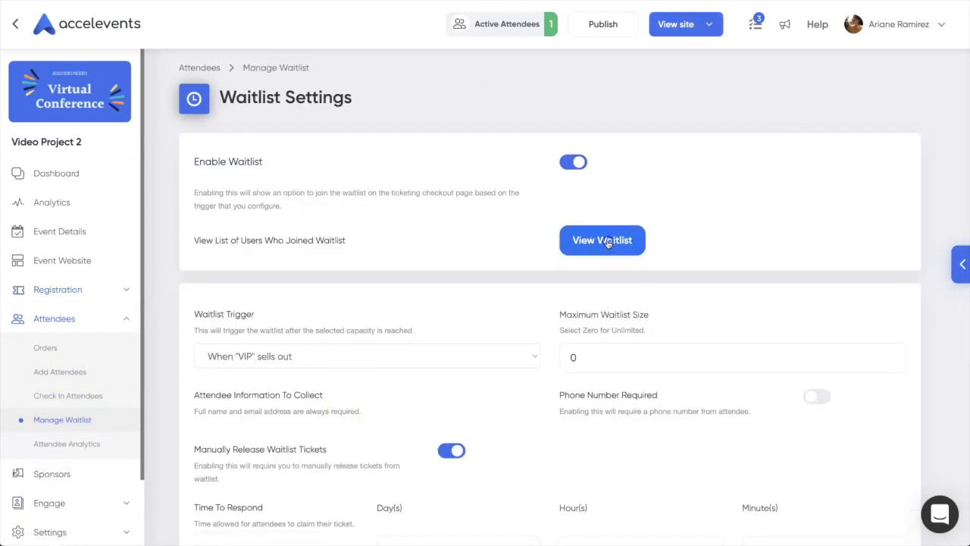
pyautogui.click(601, 240)
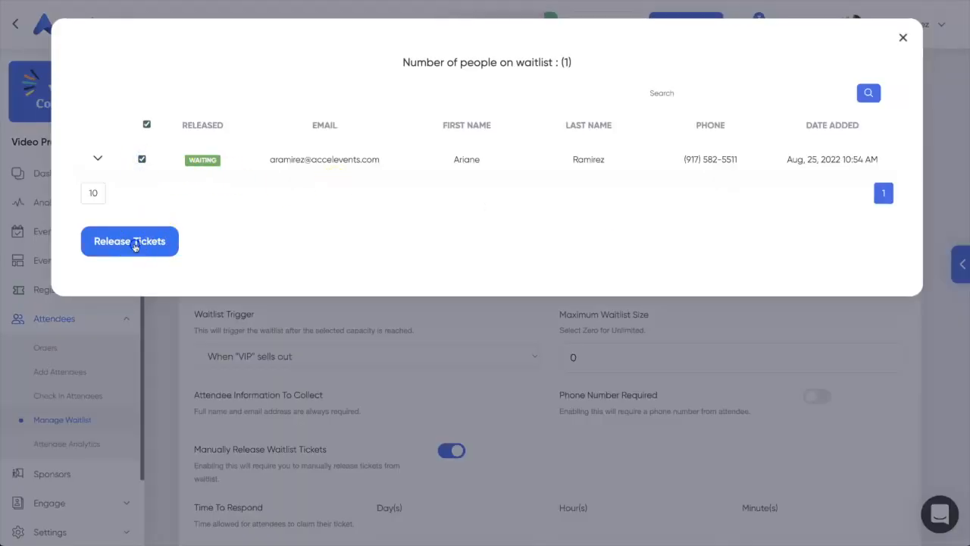
pyautogui.click(129, 241)
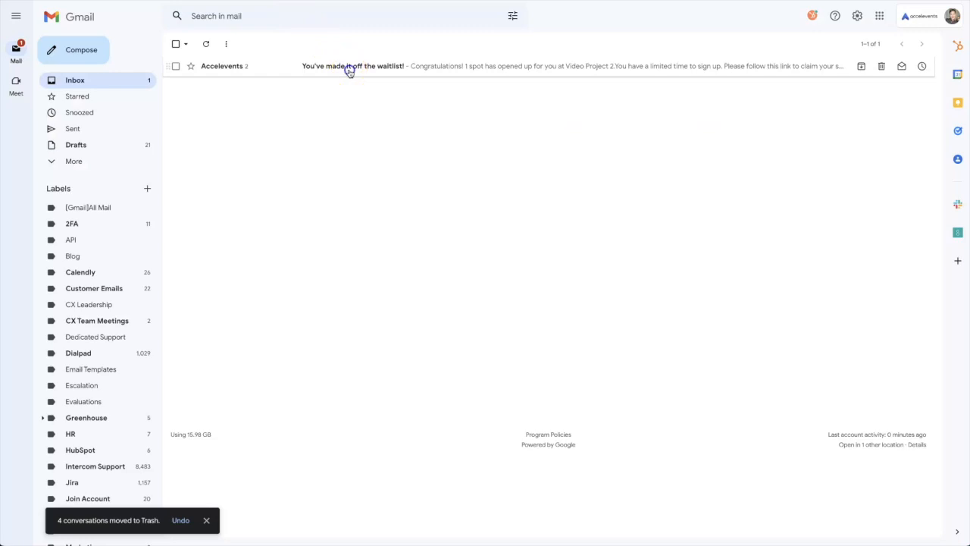
# Open the "You've made it off the waitlist!" email and follow its claim link.
pyautogui.click(352, 66)
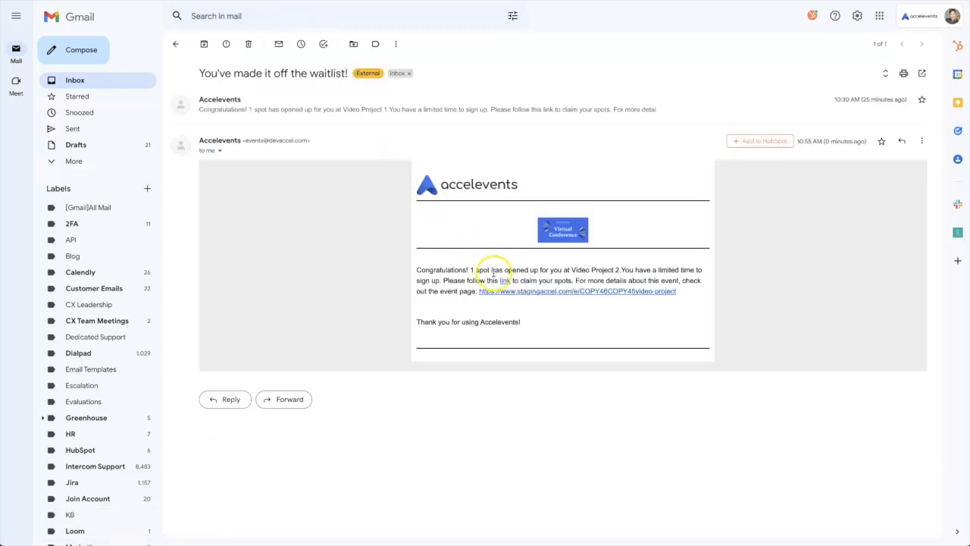
pyautogui.click(504, 280)
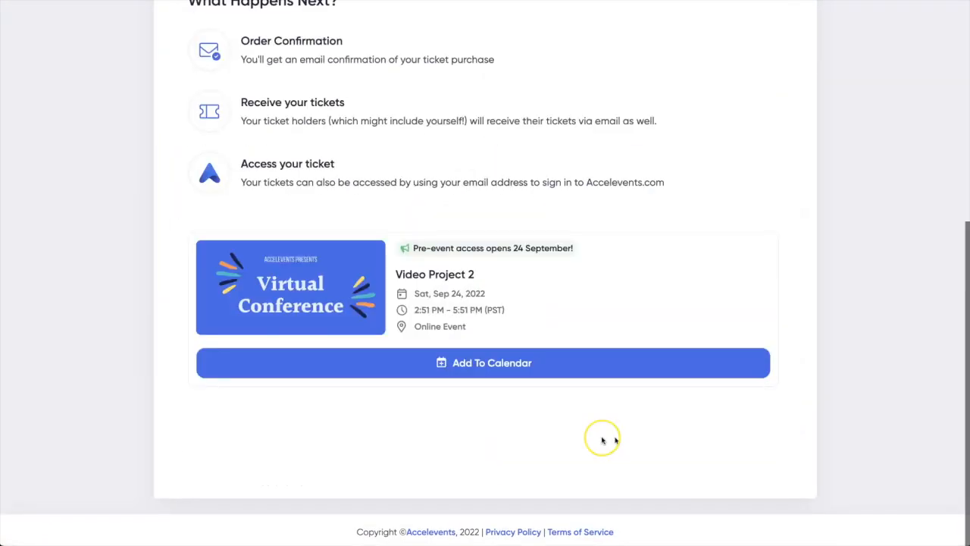
pyautogui.scroll(3)
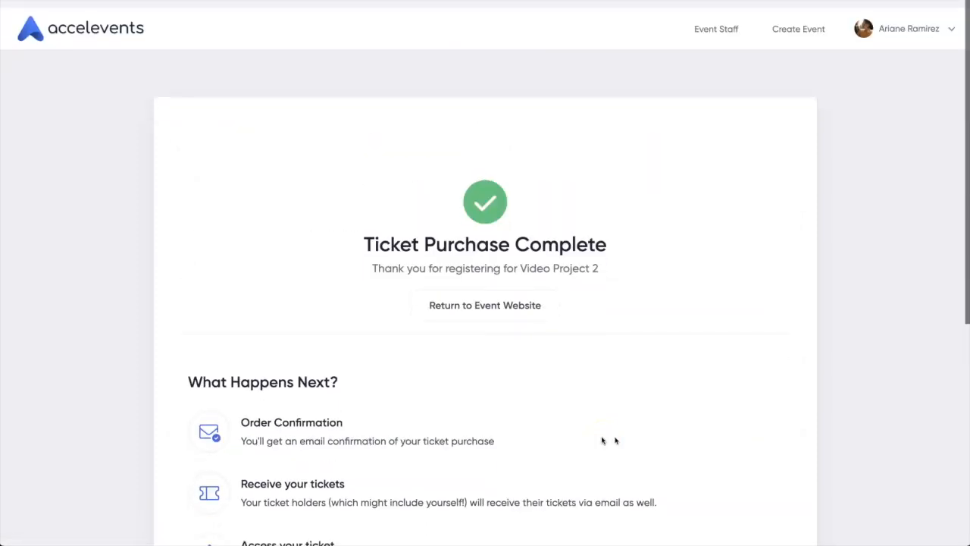